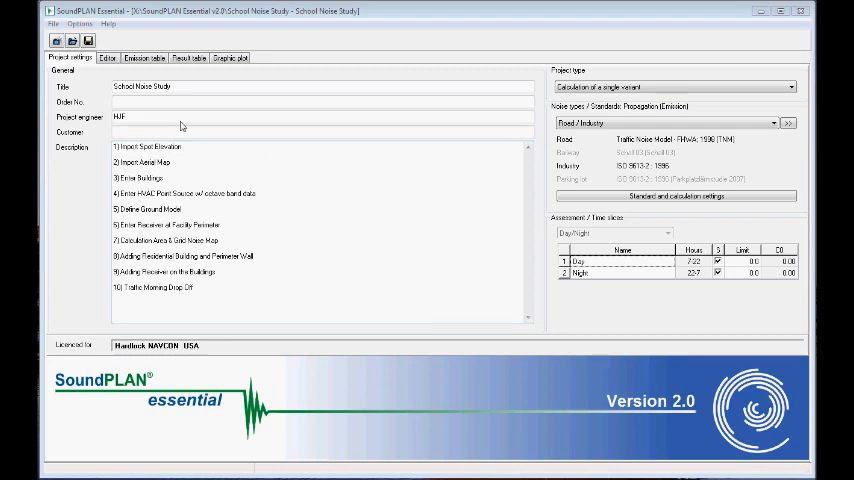
- Open the school site in the Editor and select the Parents Morning from East road (40.50 dB(A) day)
click(107, 58)
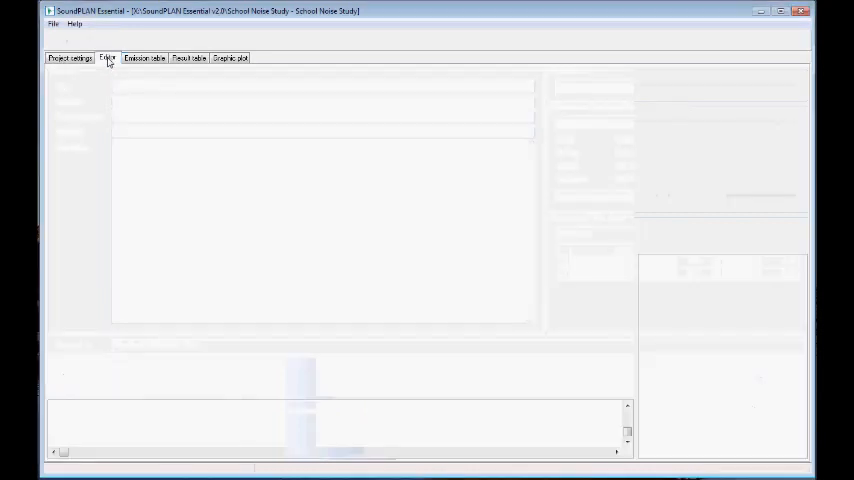
click(107, 58)
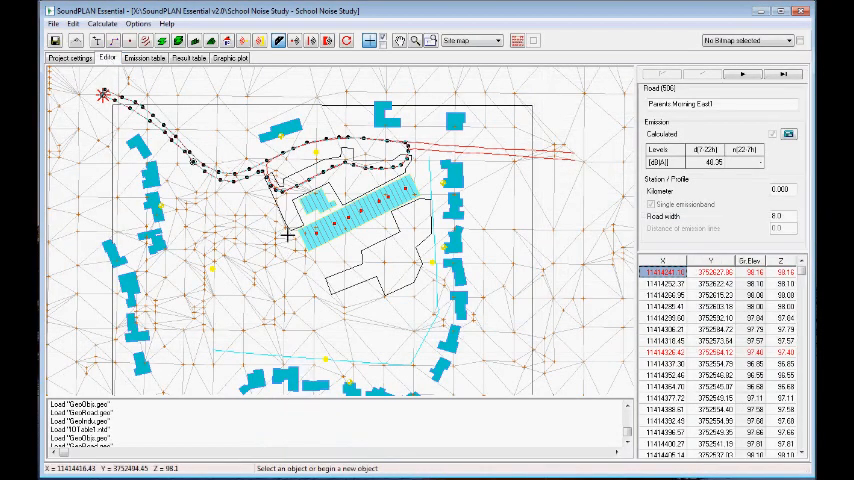
mouse_move(337, 251)
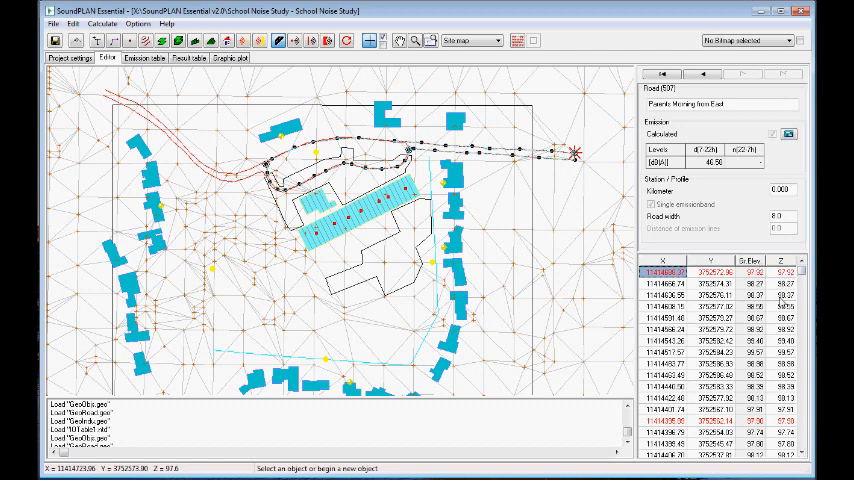
mouse_move(777, 123)
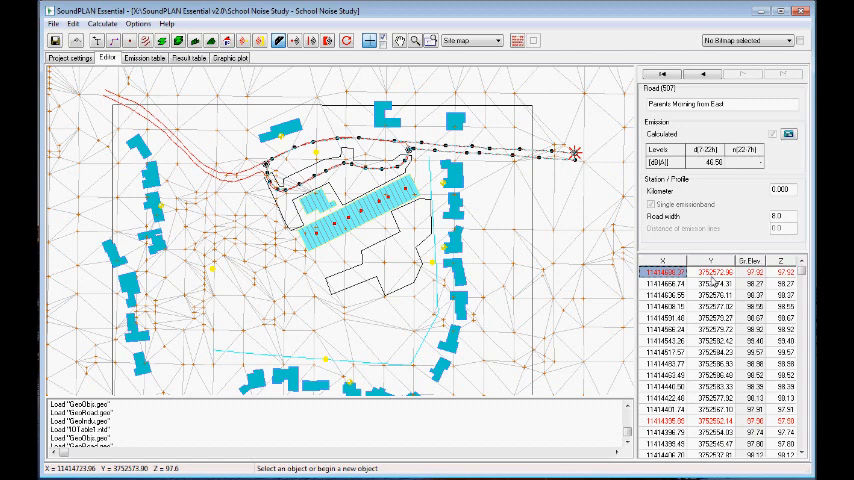
mouse_move(783, 155)
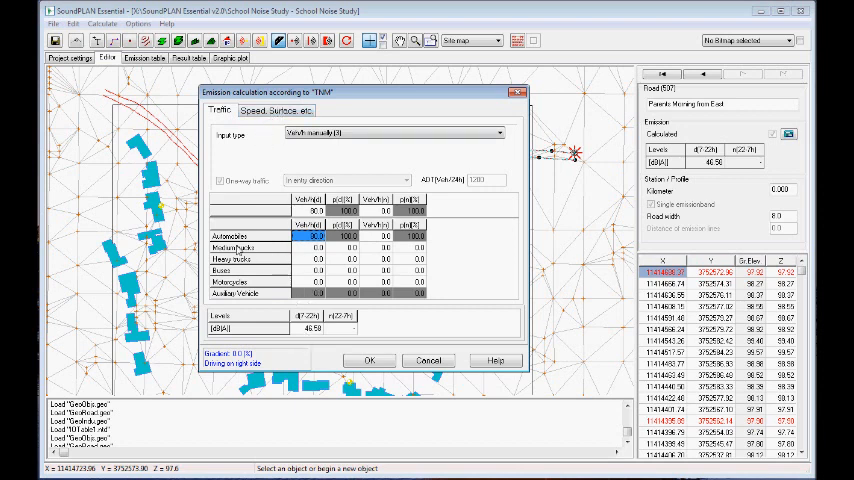
mouse_move(232, 271)
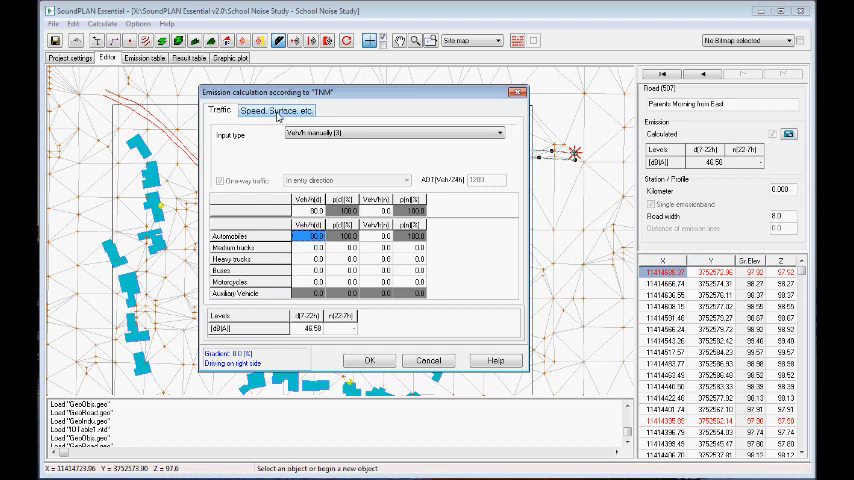
- Review East road speeds of 10–30 km/h per station, keeping average pavement and 80 cars/hour
click(280, 110)
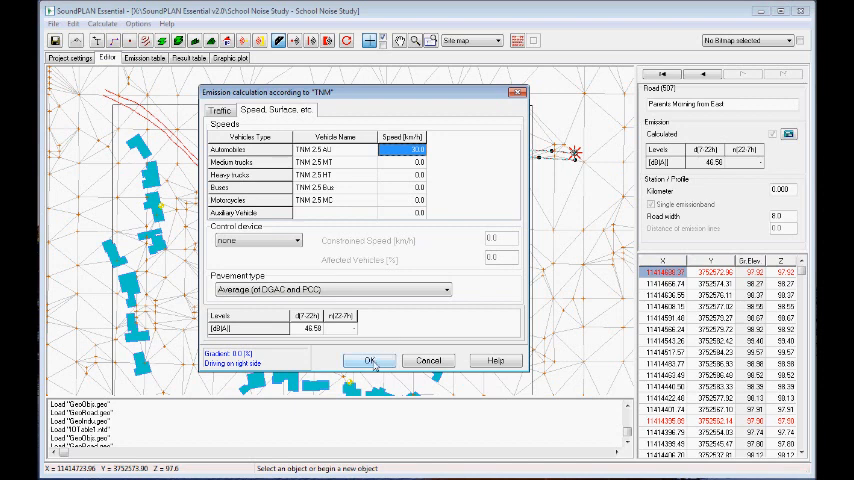
click(370, 360)
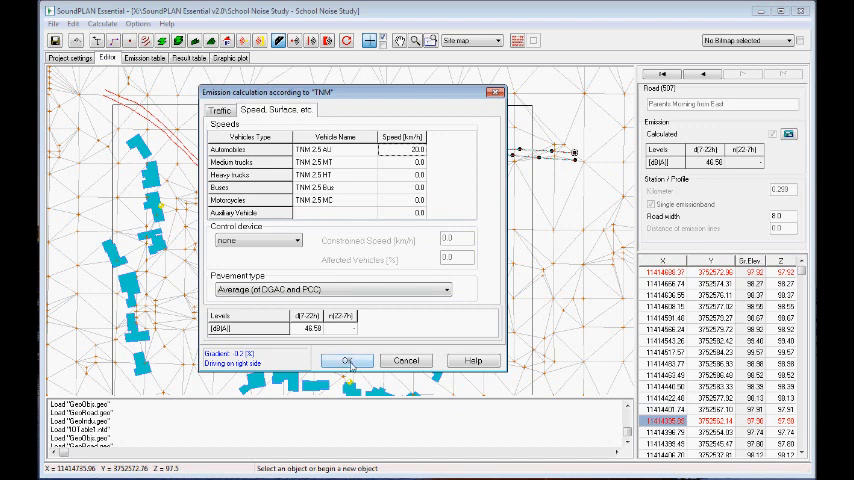
click(346, 360)
text(10)
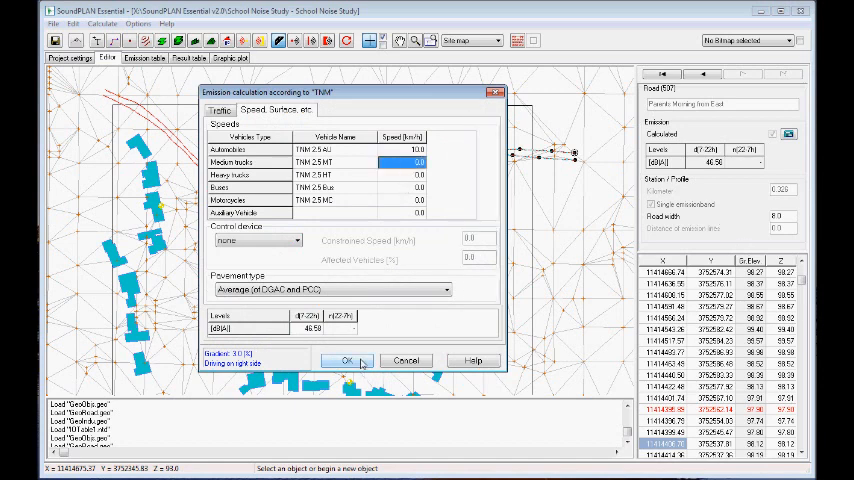
click(347, 360)
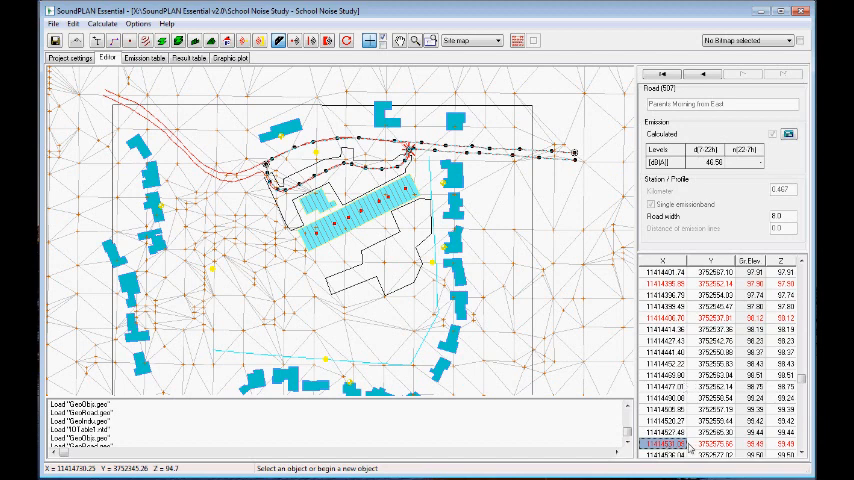
scroll(down, 3)
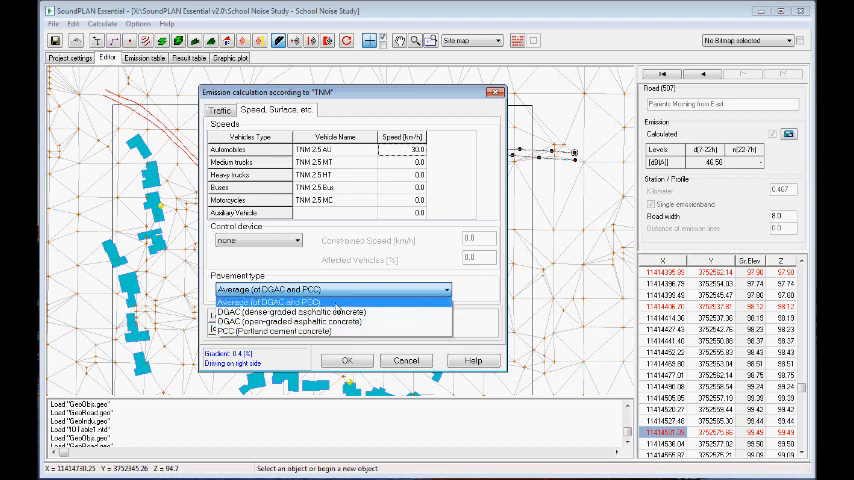
click(300, 302)
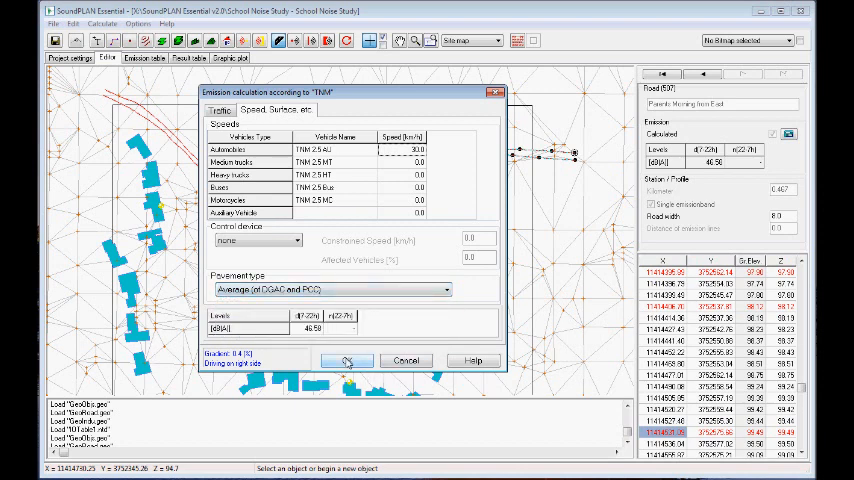
click(346, 360)
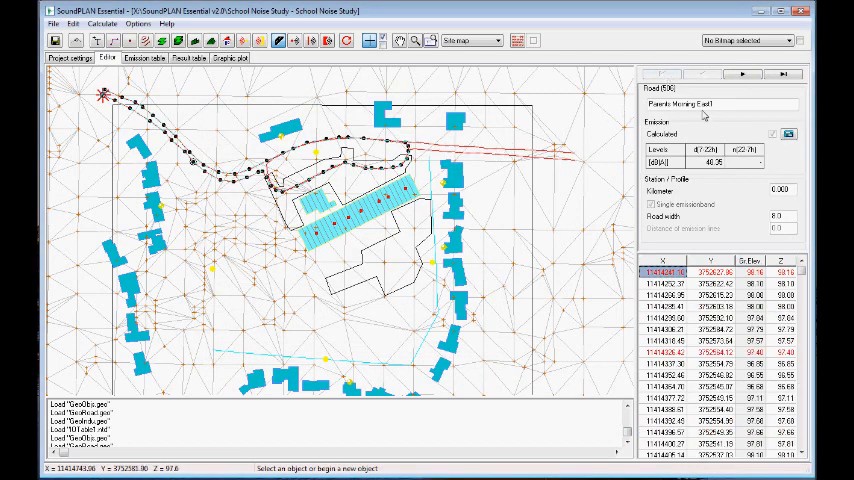
- Check the West road's emission settings: 120 cars/hour at 10–30 km/h across its points
double_click(710, 101)
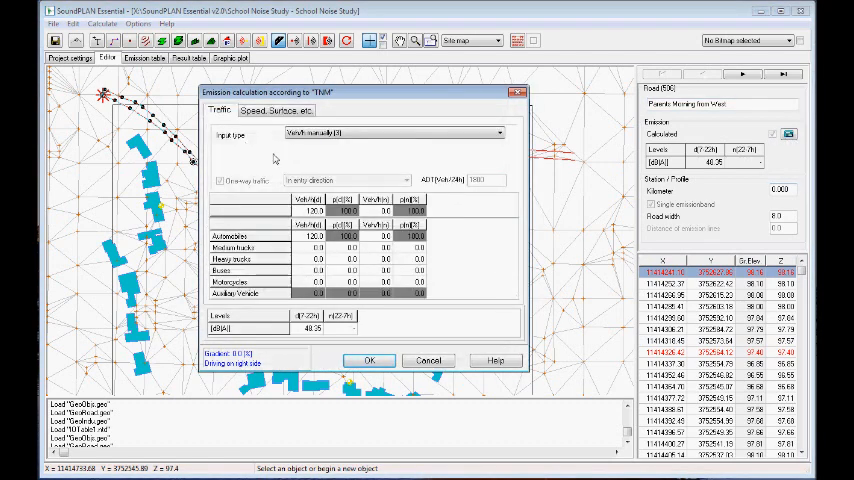
mouse_move(370, 362)
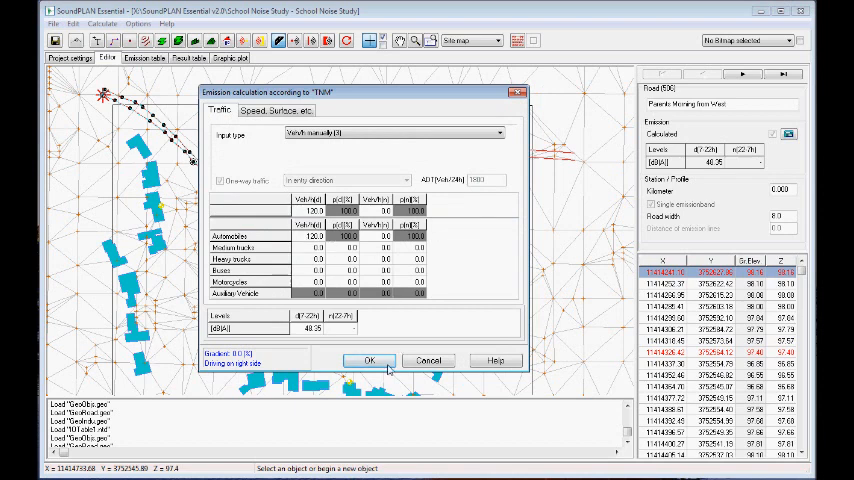
click(369, 360)
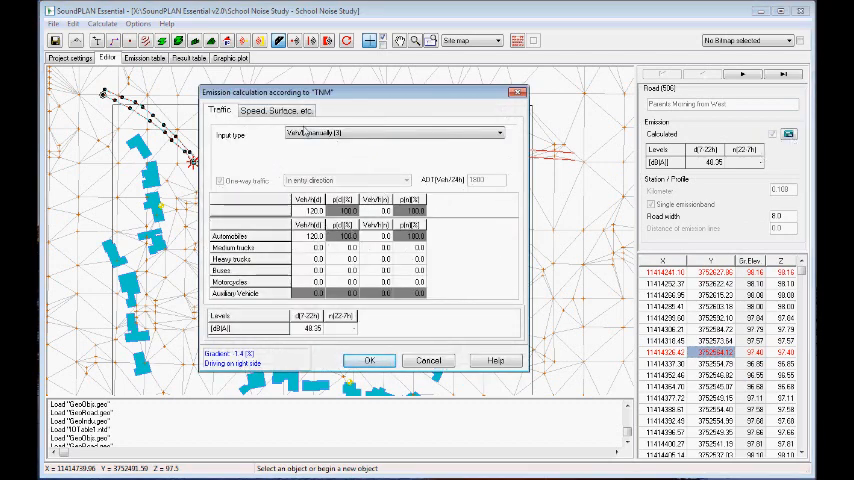
click(280, 110)
text(10)
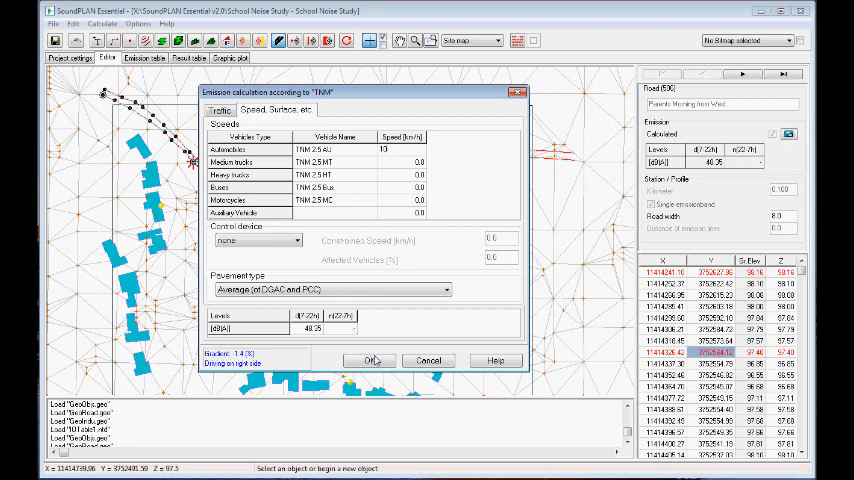
click(367, 360)
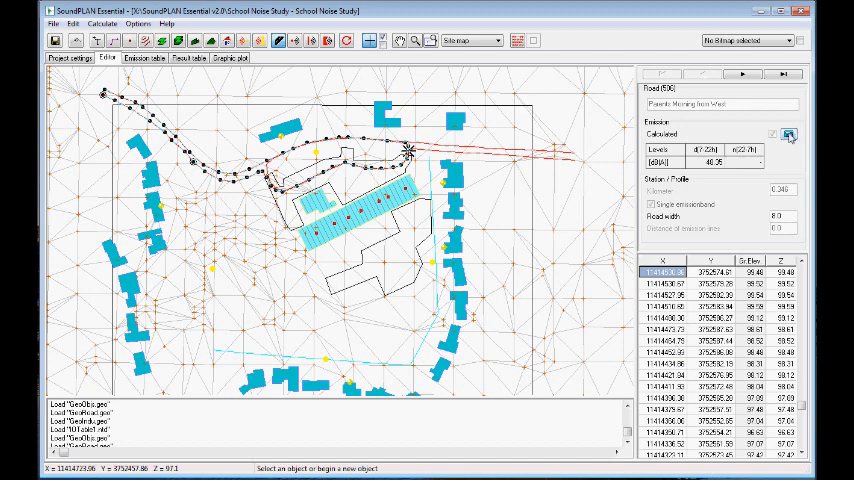
click(794, 135)
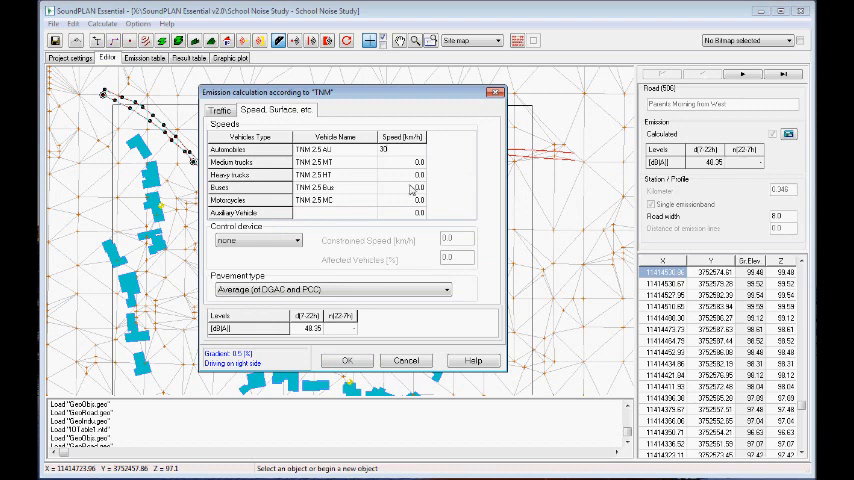
click(347, 360)
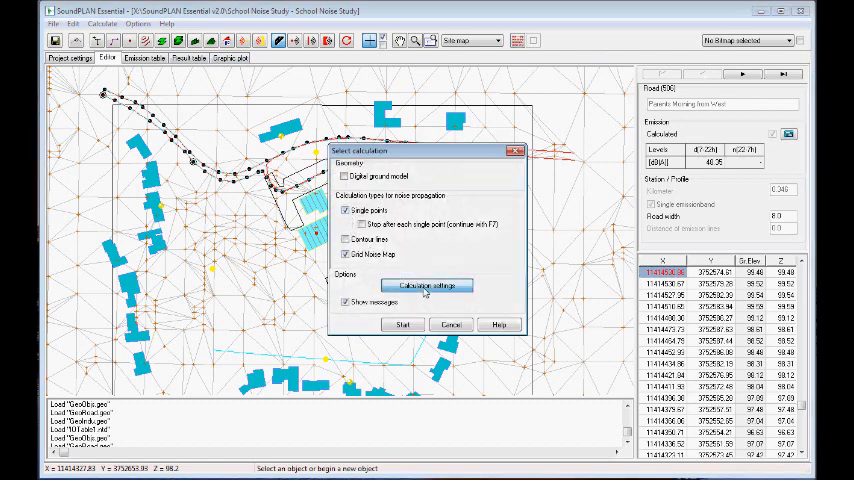
- Delete all existing result files from the calculation settings
click(422, 285)
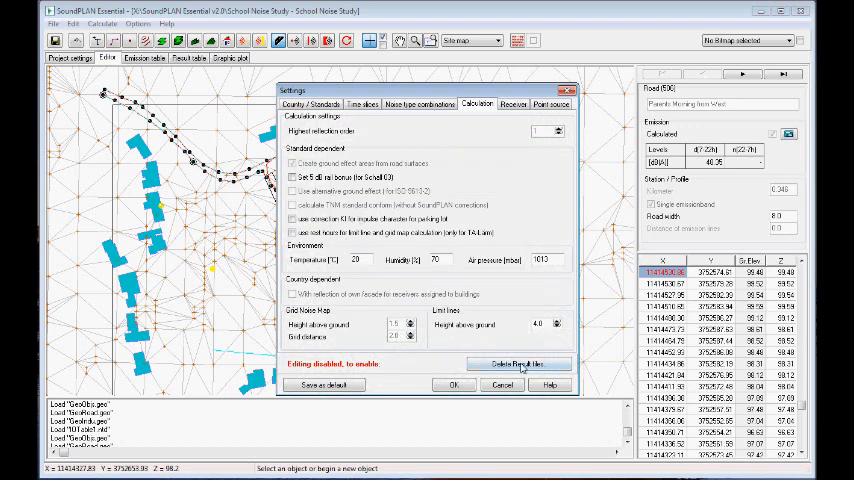
click(513, 363)
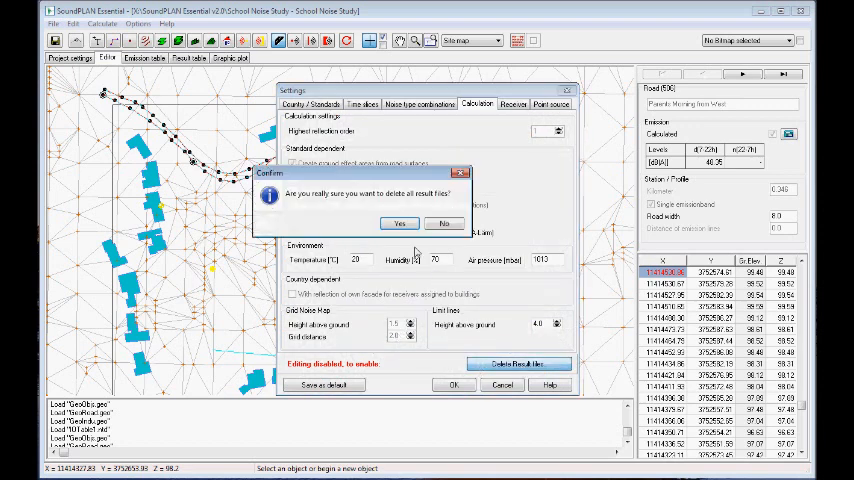
click(400, 222)
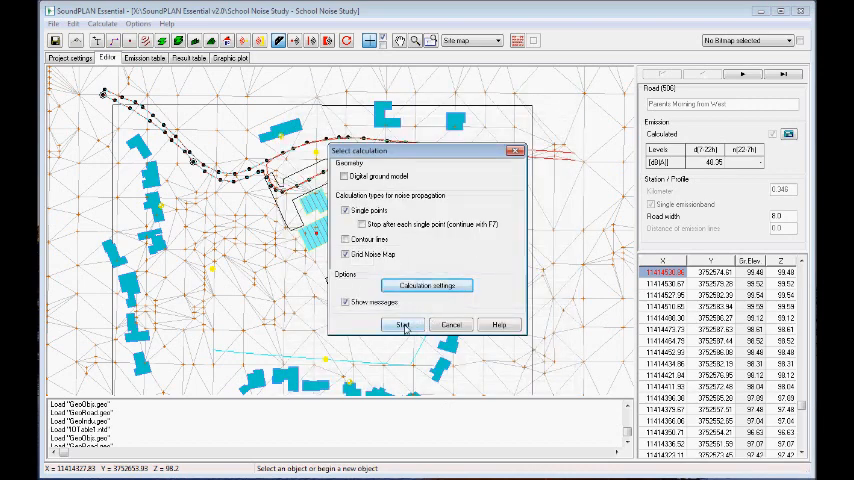
- Run the Single points and Grid Noise Map calculation and view the road emission table
click(404, 324)
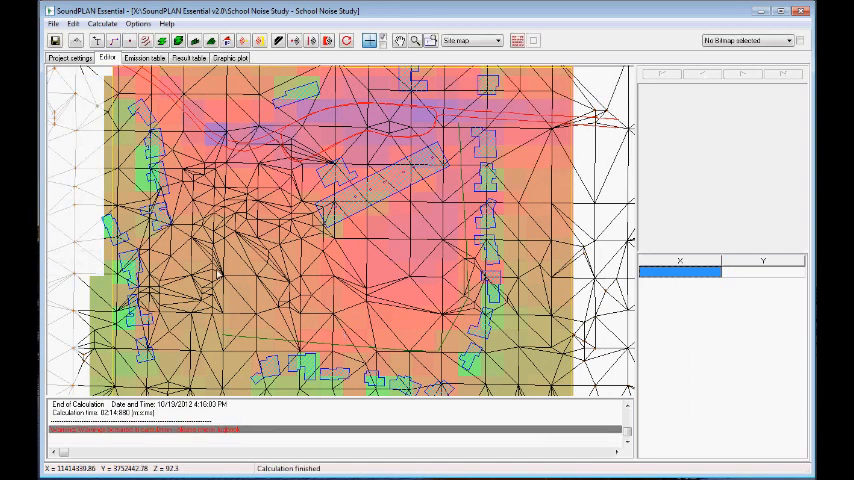
click(143, 68)
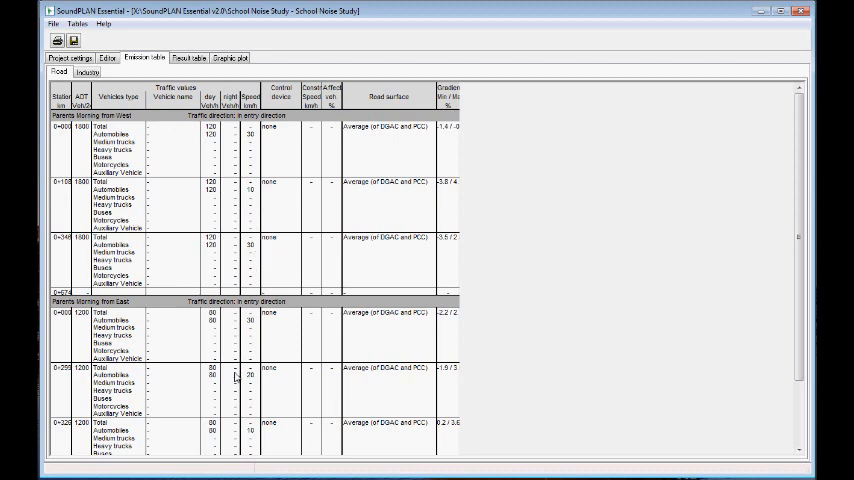
mouse_move(225, 443)
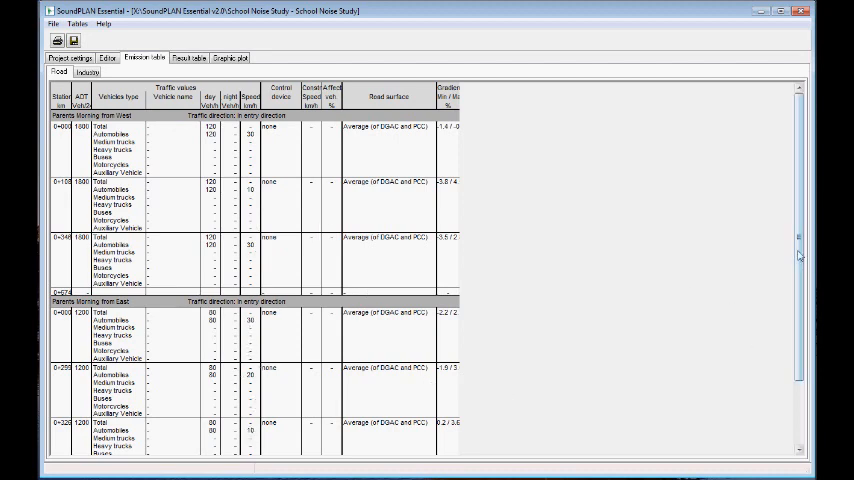
- Show the industry emission table with seven sources at 99.5/95.0 dB(A) day/night
scroll(down, 3)
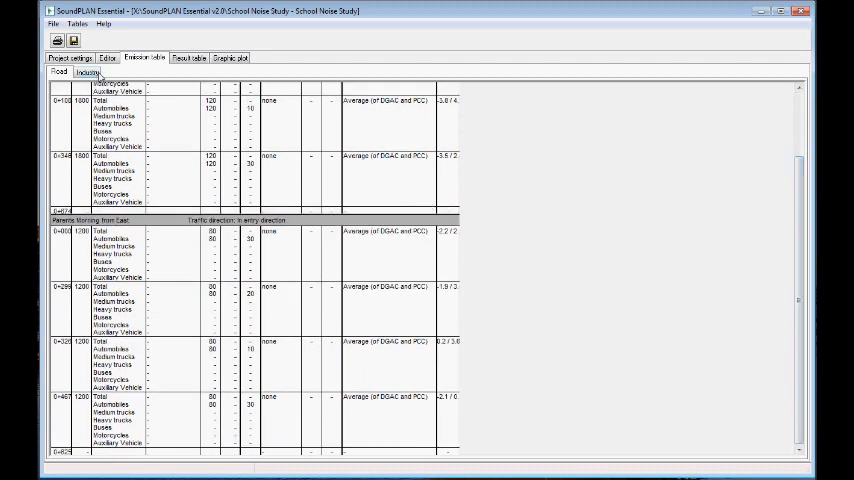
click(81, 72)
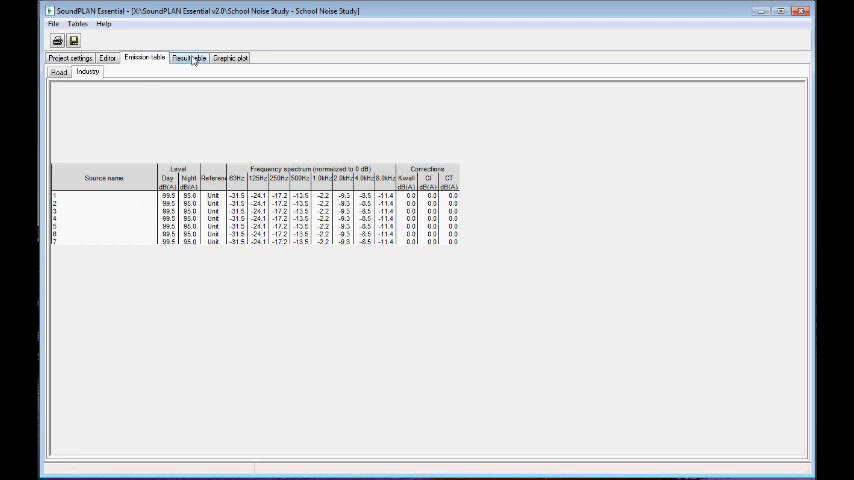
- Display the Result table's receiver spectra with day and night levels per frequency band
click(188, 56)
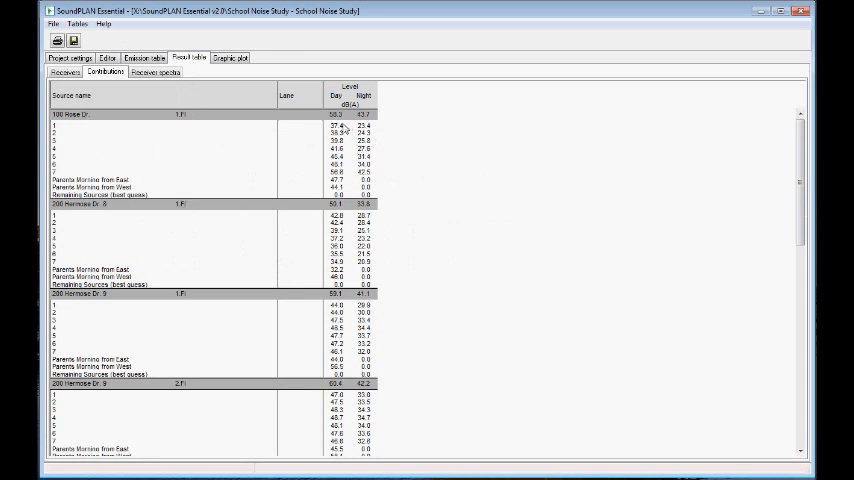
mouse_move(320, 125)
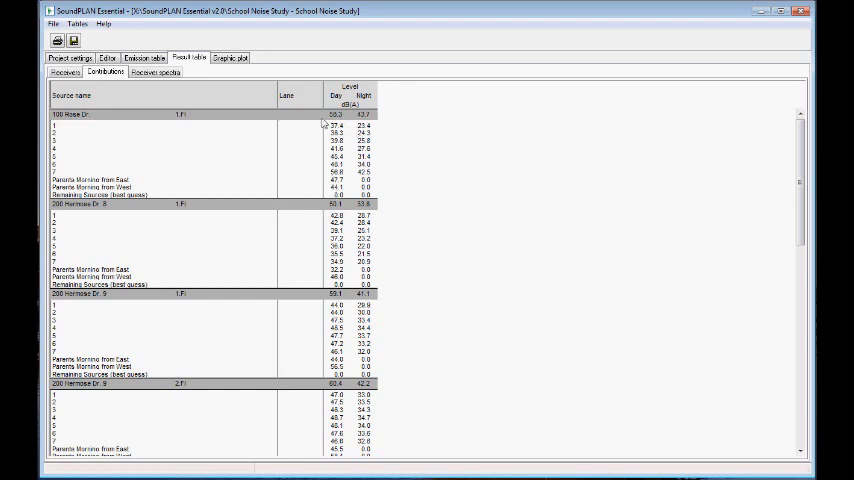
click(157, 72)
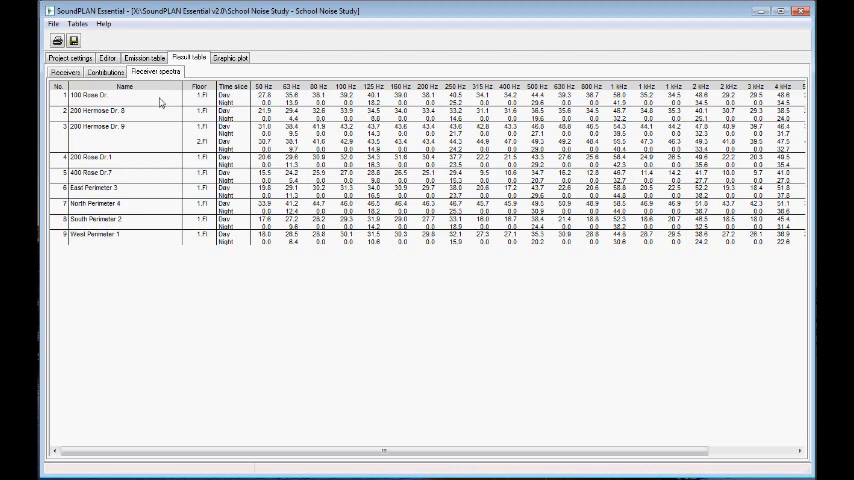
click(77, 20)
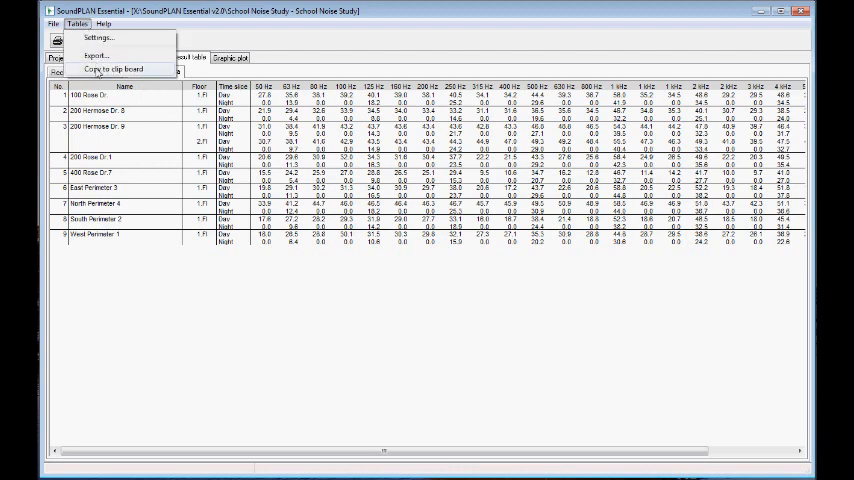
mouse_move(100, 55)
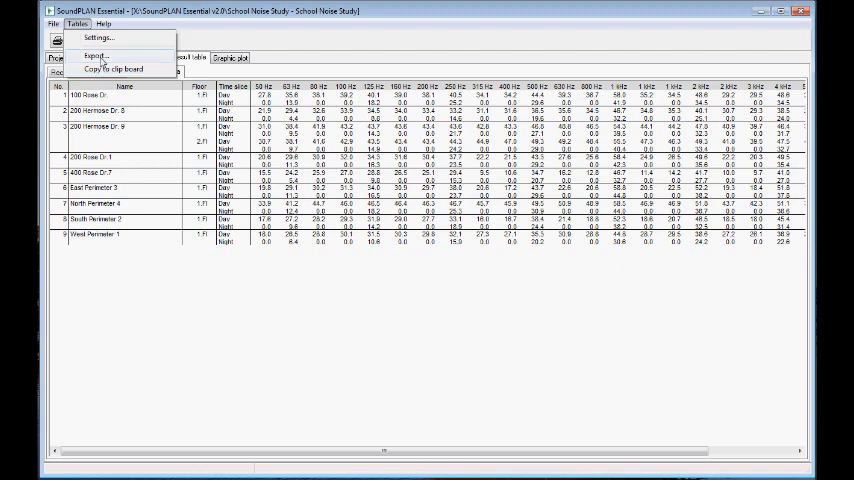
click(99, 55)
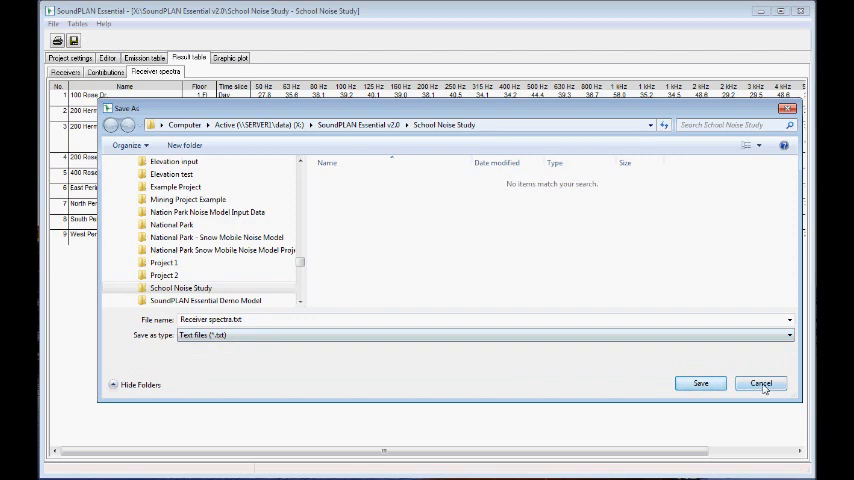
click(765, 383)
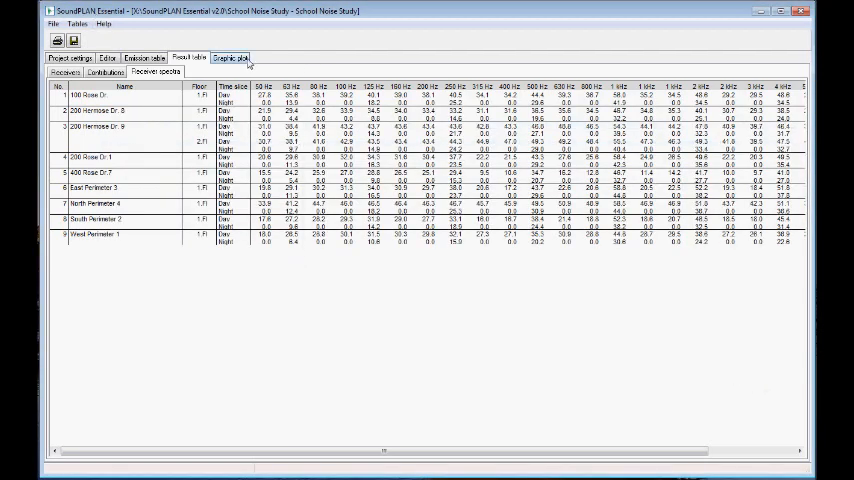
- Put the Elementary School aerial photo behind the single point map of receiver levels
click(237, 55)
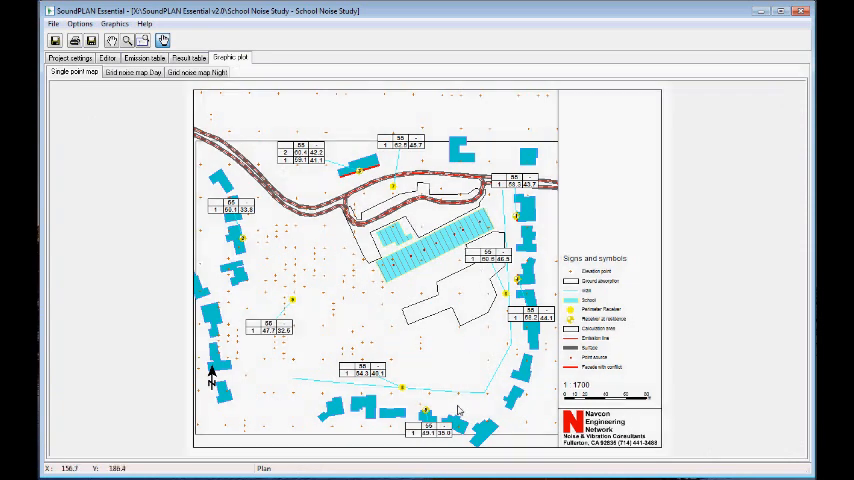
mouse_move(482, 362)
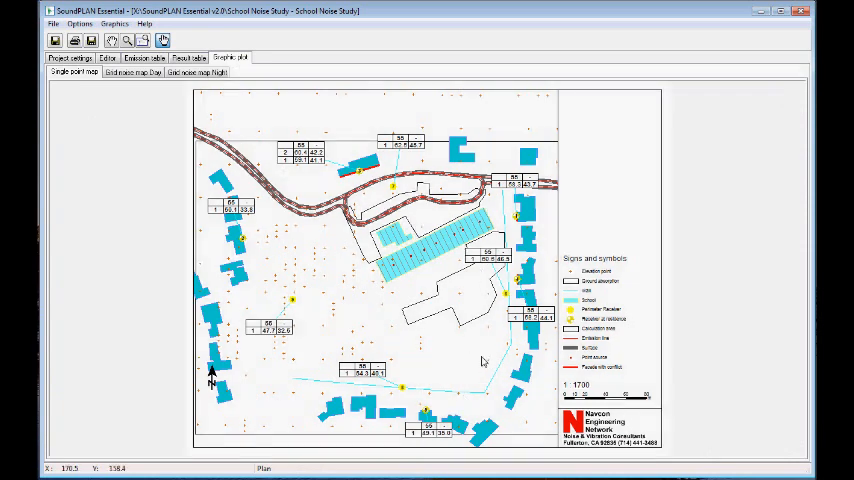
mouse_move(393, 357)
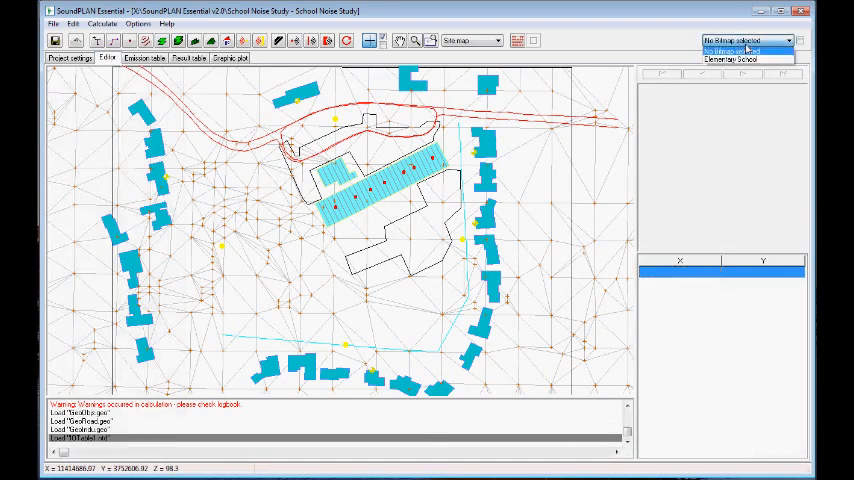
click(731, 58)
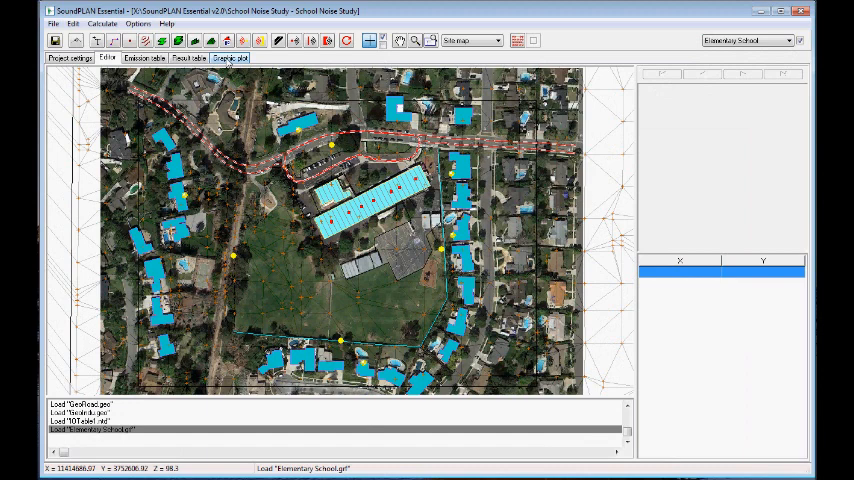
click(228, 66)
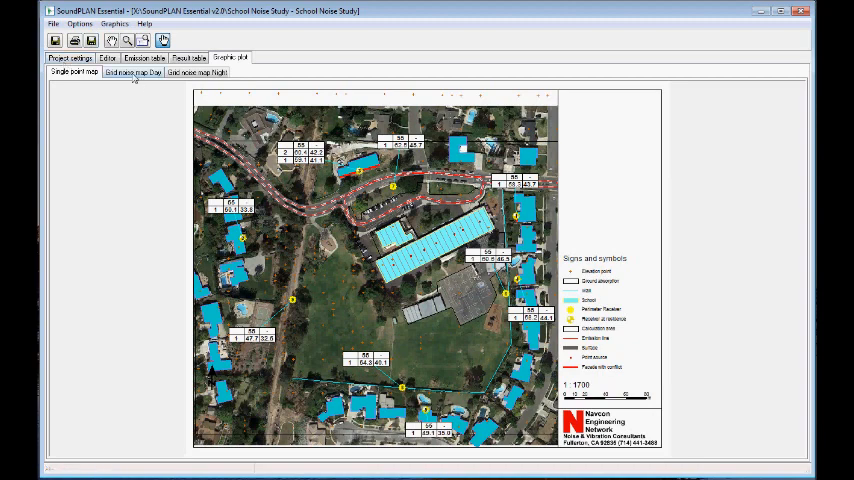
- Display the daytime grid noise map contours over the Elementary School aerial photo
click(128, 72)
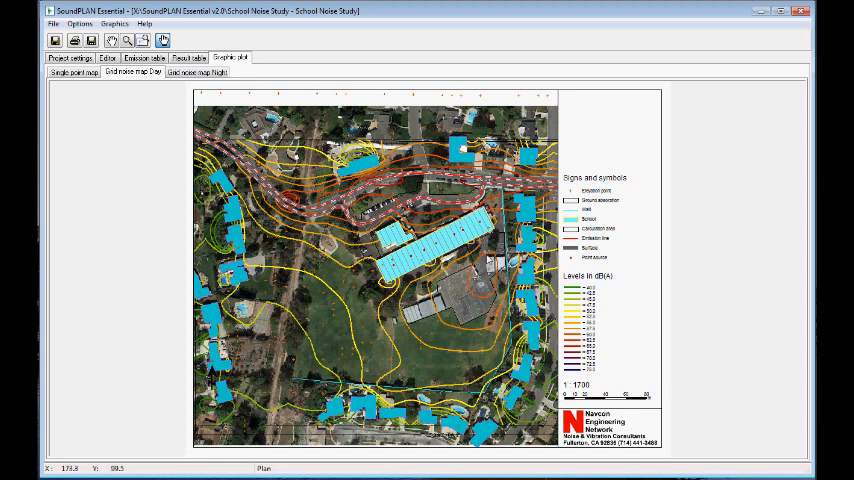
mouse_move(401, 337)
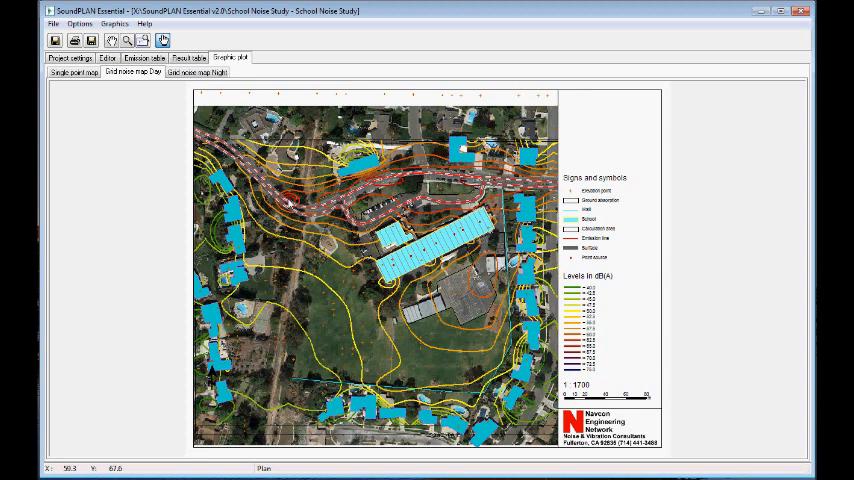
mouse_move(287, 204)
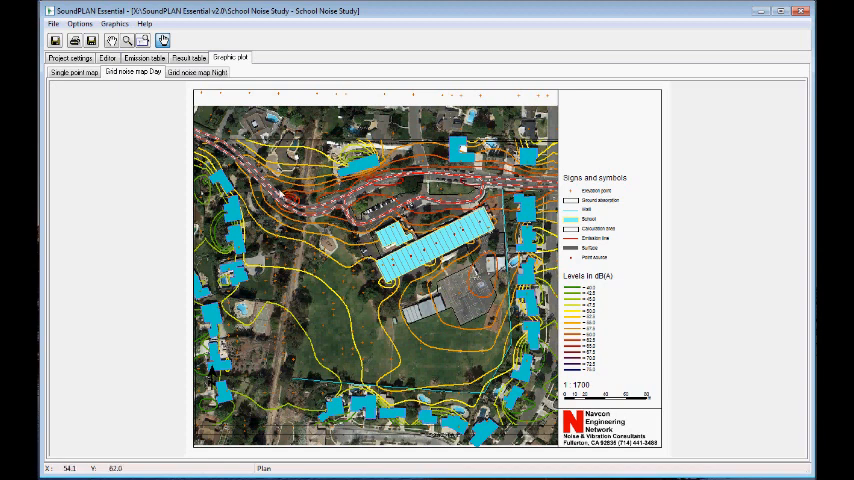
mouse_move(312, 200)
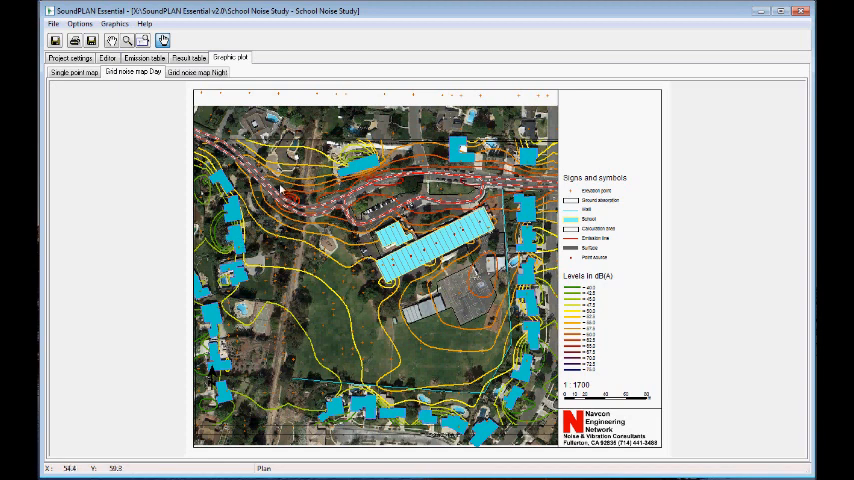
mouse_move(299, 205)
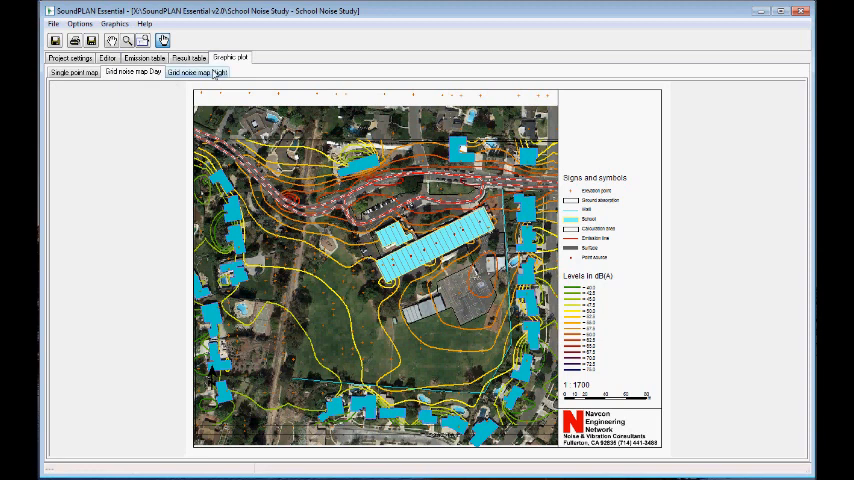
- Switch to the nighttime grid noise map with its fewer, quieter contours
click(206, 71)
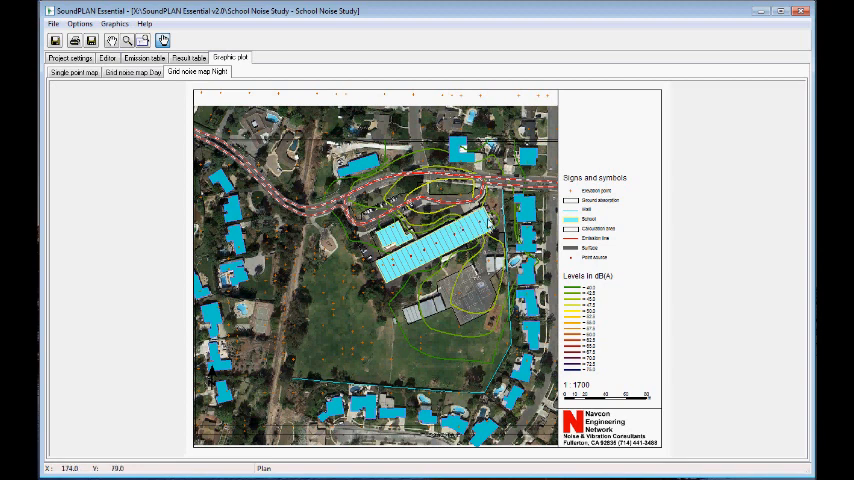
mouse_move(477, 227)
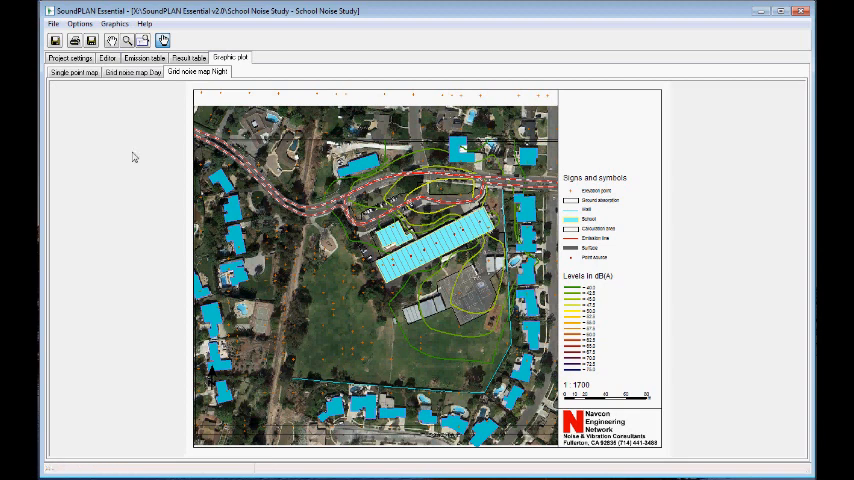
mouse_move(129, 123)
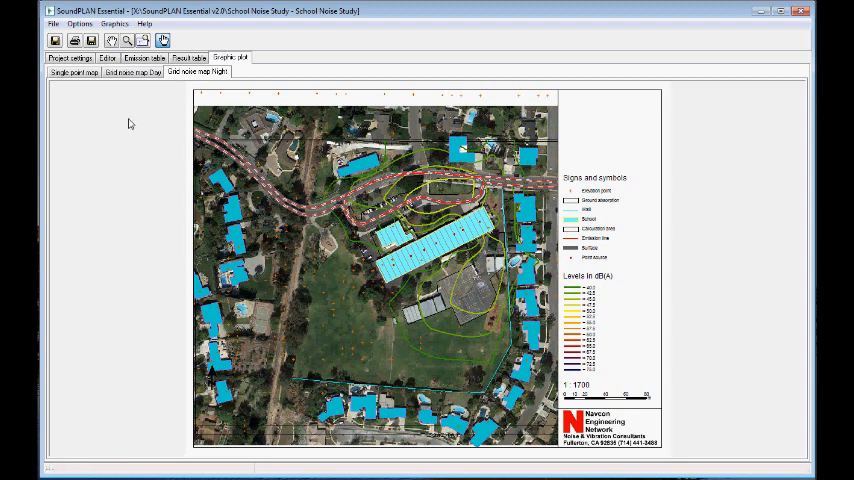